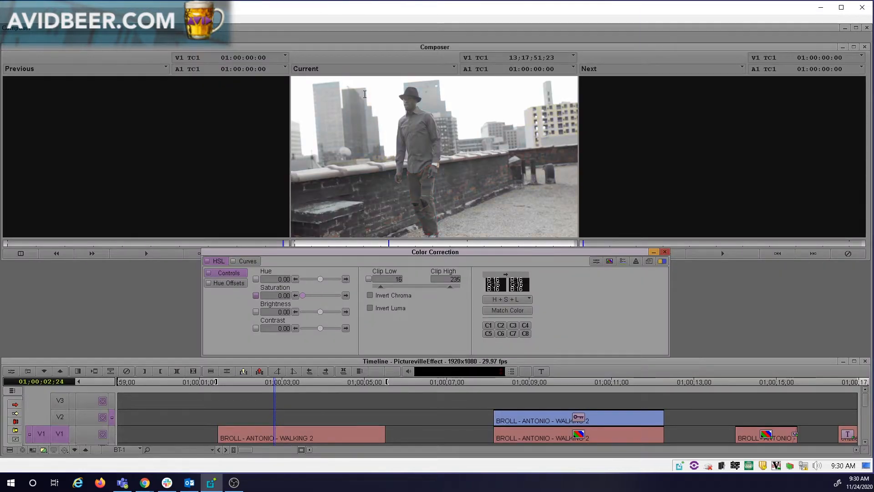
# Raise the black-and-white rooftop shot's contrast to about 12, keeping saturation at 0.
pyautogui.moveTo(320, 327); pyautogui.dragTo(321, 328)
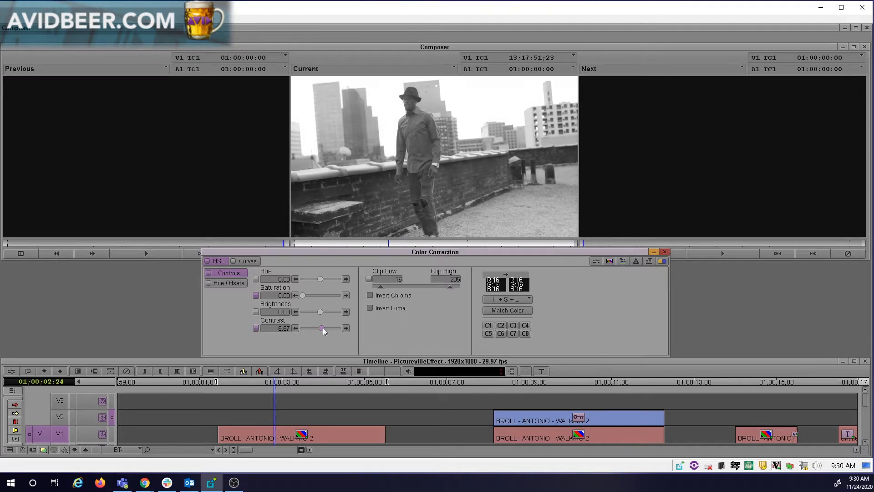
pyautogui.moveTo(322, 328); pyautogui.dragTo(324, 328)
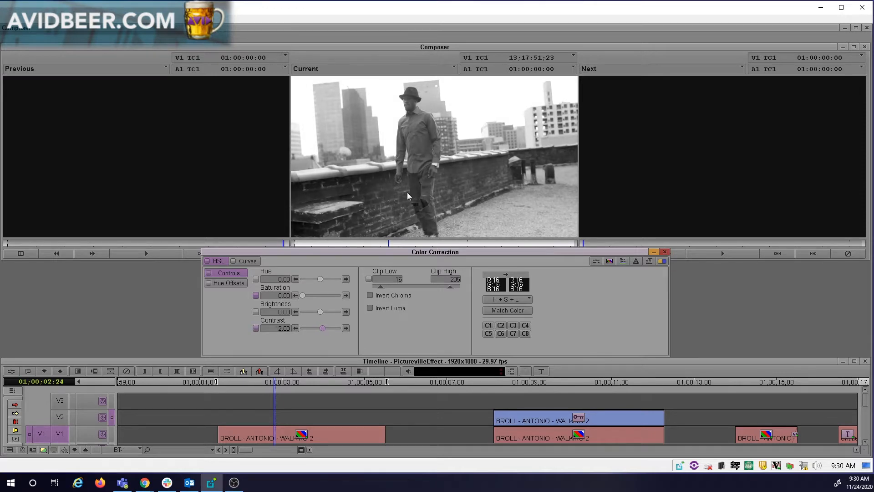
pyautogui.moveTo(423, 177)
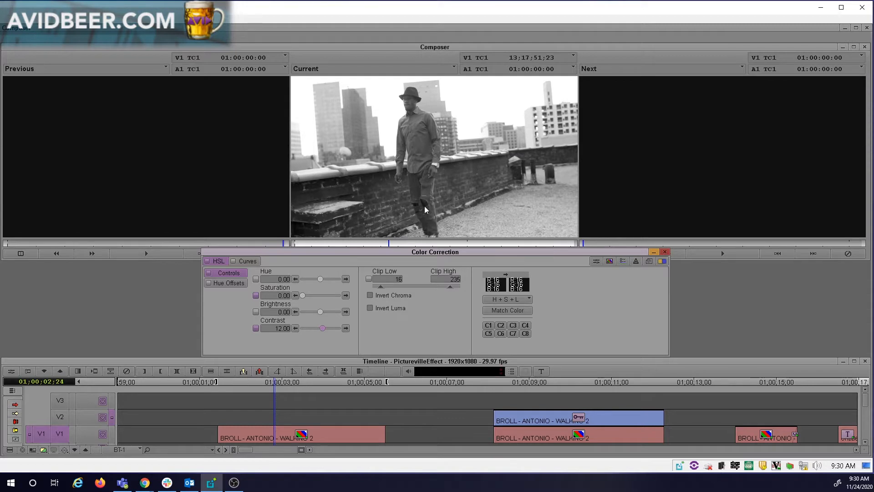
pyautogui.moveTo(421, 199)
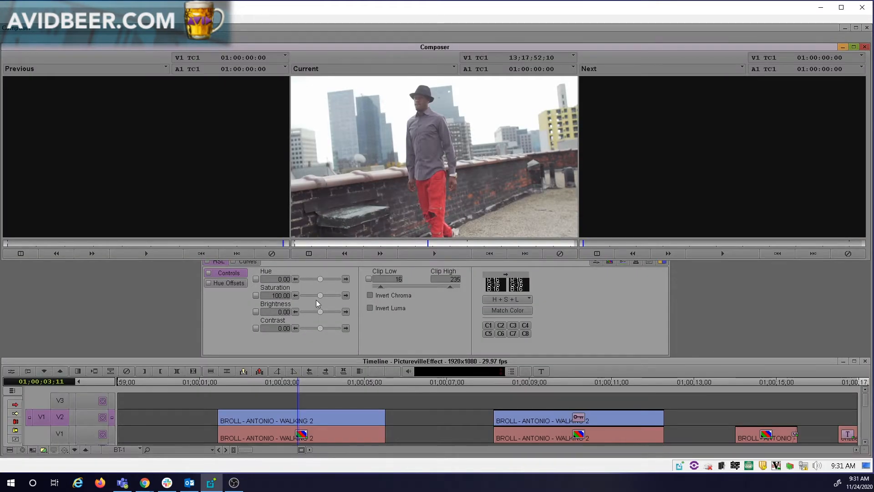
# Boost the V2 colour clip's saturation from 100 to about 104.
pyautogui.moveTo(319, 295); pyautogui.dragTo(320, 295)
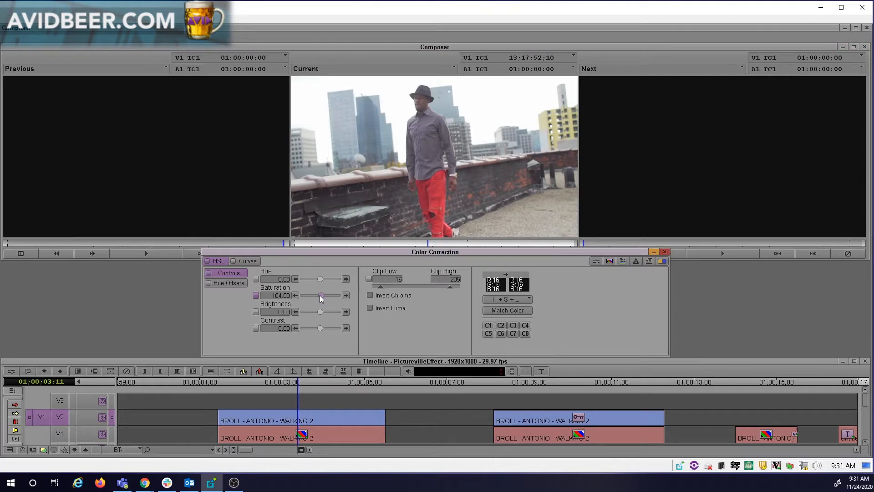
pyautogui.moveTo(320, 296); pyautogui.dragTo(325, 295)
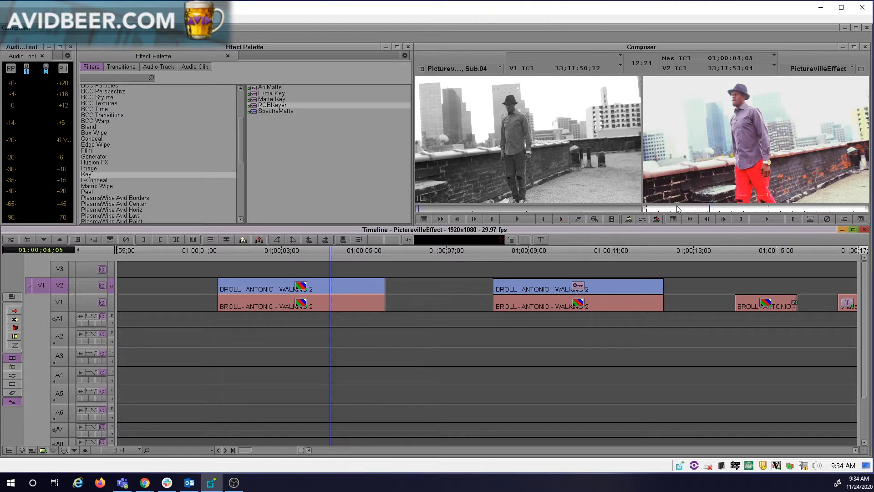
pyautogui.moveTo(761, 165)
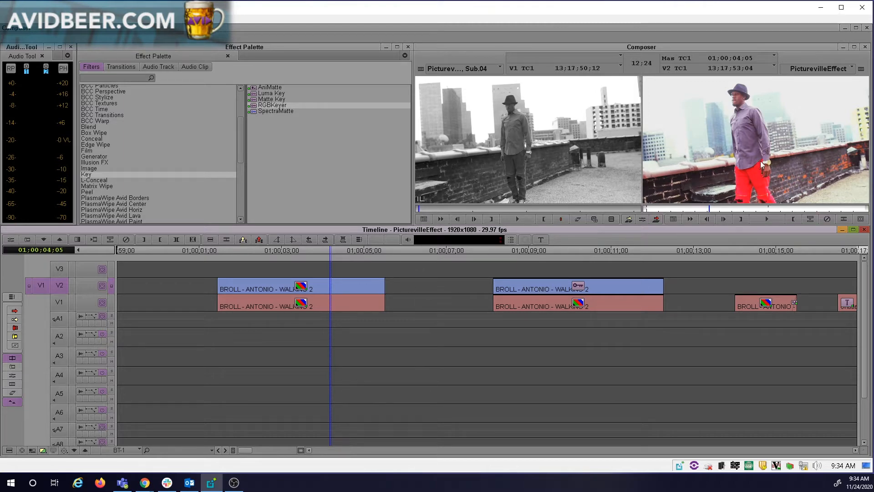
pyautogui.moveTo(187, 212)
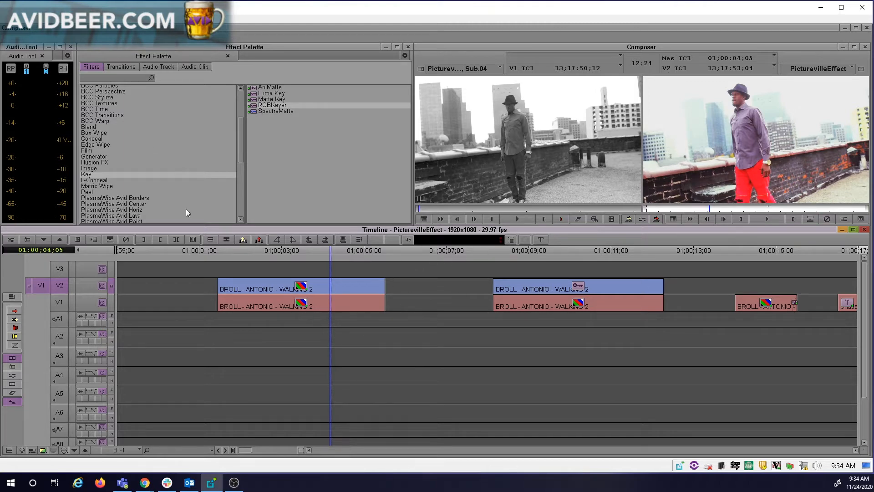
pyautogui.moveTo(141, 176)
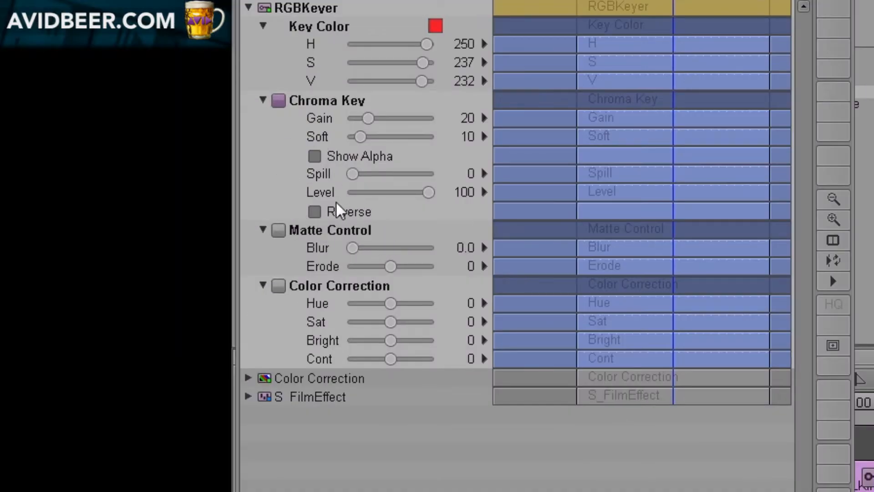
pyautogui.moveTo(315, 218)
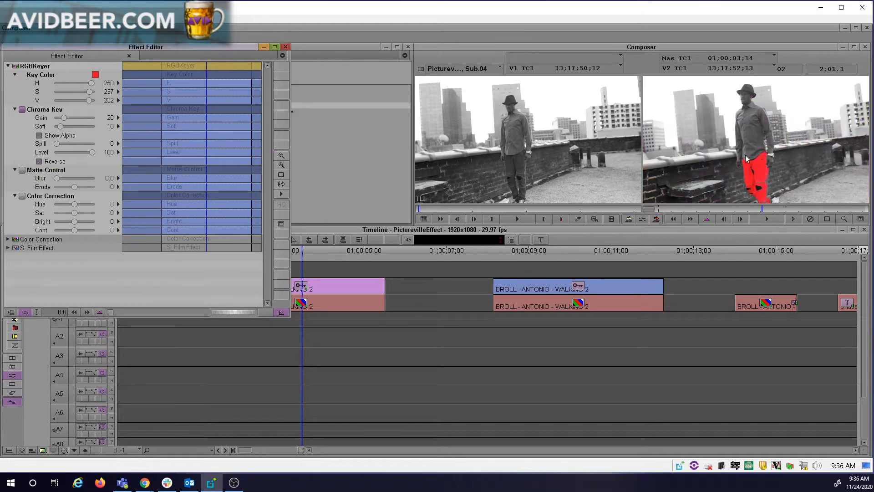
pyautogui.moveTo(672, 144)
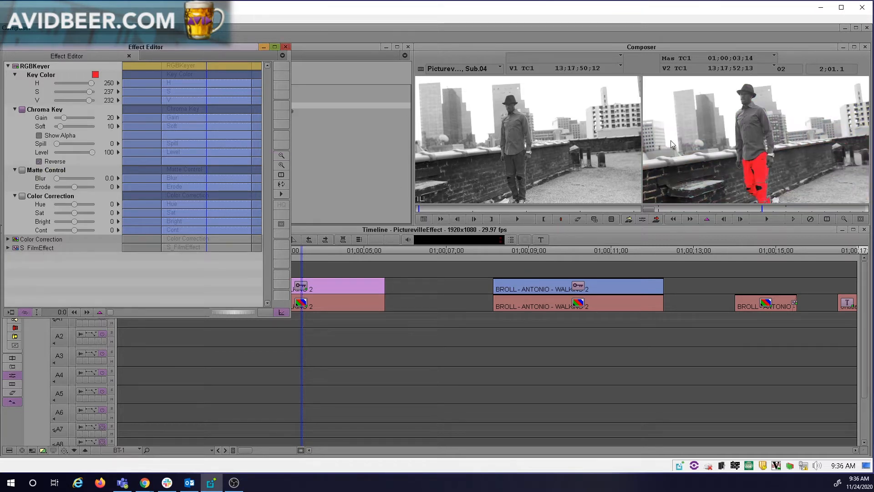
pyautogui.moveTo(45, 139)
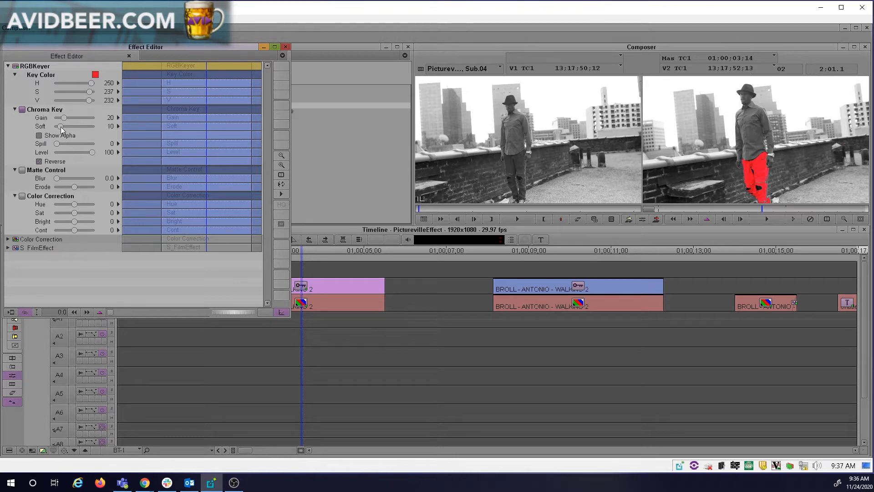
# Widen the red key with Gain, soften its edges, and blur the matte around the pants.
pyautogui.moveTo(61, 117); pyautogui.dragTo(69, 117)
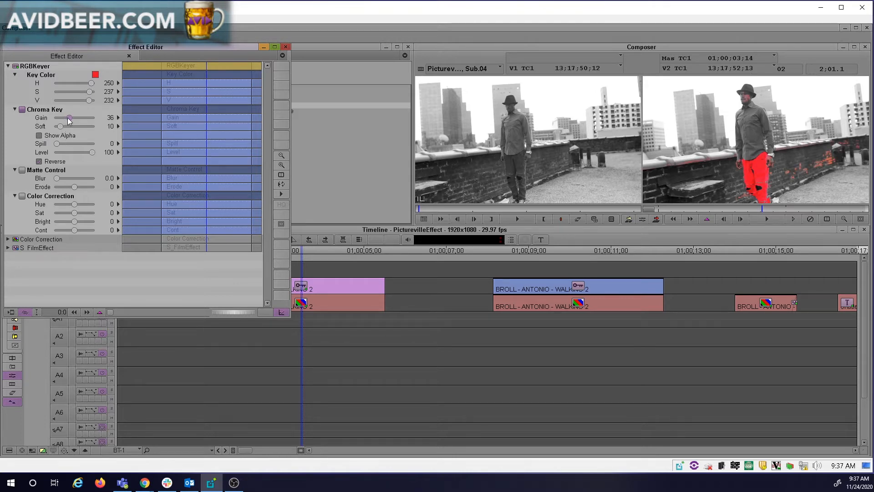
pyautogui.moveTo(59, 126); pyautogui.dragTo(73, 127)
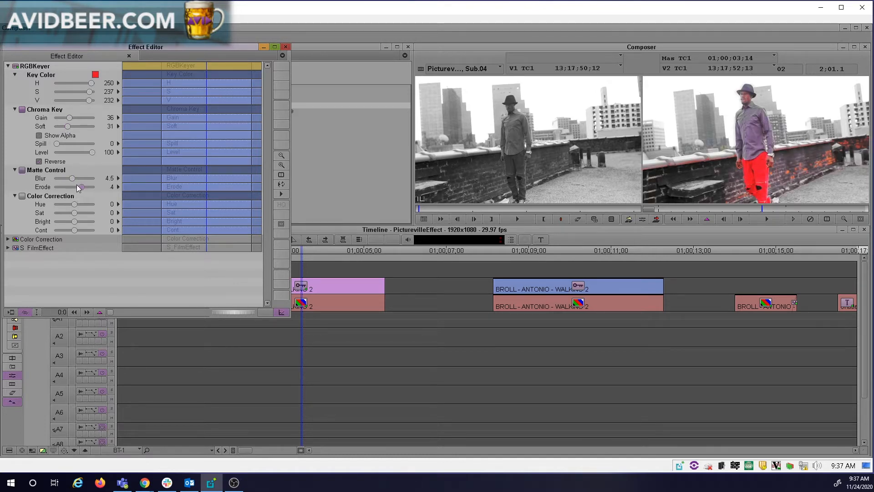
pyautogui.moveTo(82, 187); pyautogui.dragTo(71, 186)
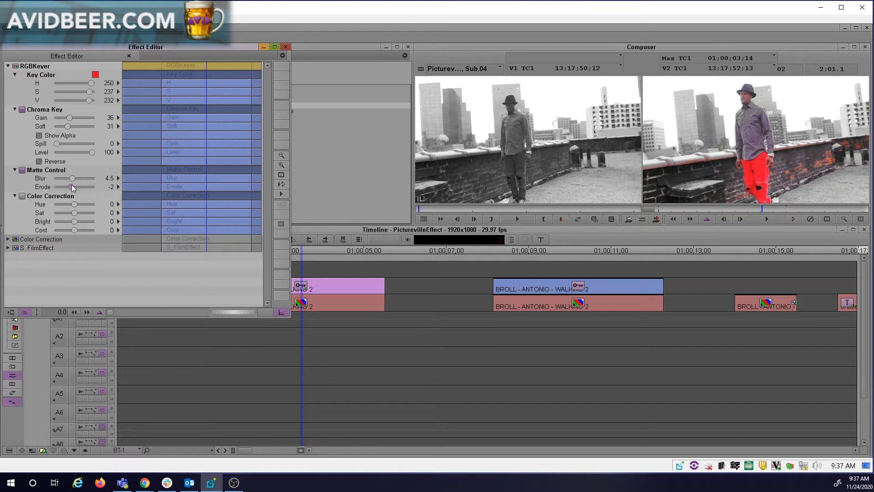
# Increase the key's spill suppression, recheck the gain so the pants stay red, and close the Effect Editor.
pyautogui.moveTo(56, 143); pyautogui.dragTo(62, 143)
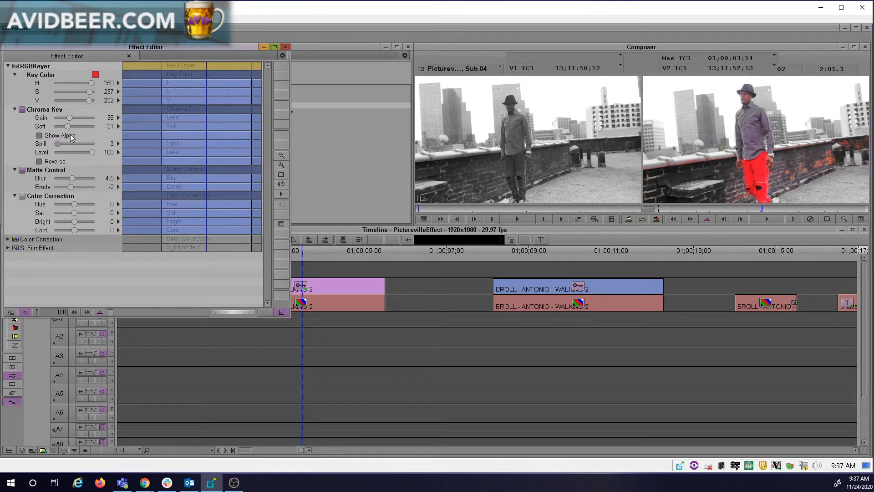
pyautogui.moveTo(758, 156)
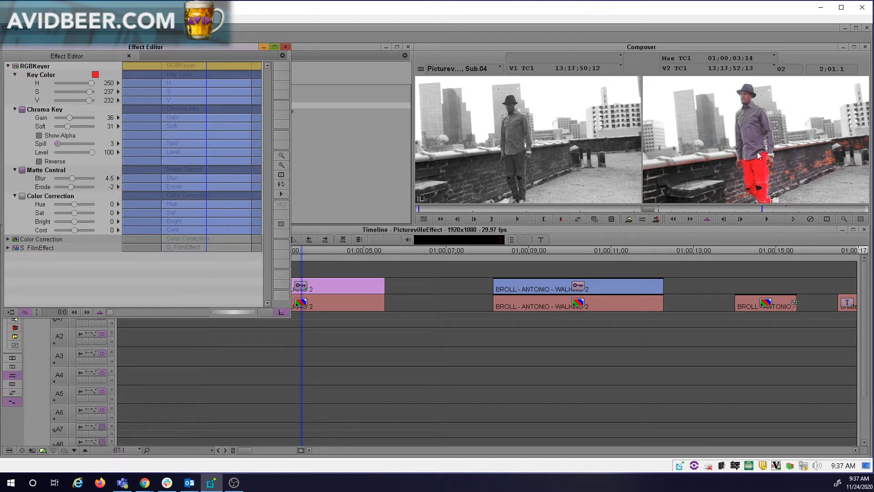
pyautogui.moveTo(72, 143); pyautogui.dragTo(55, 144)
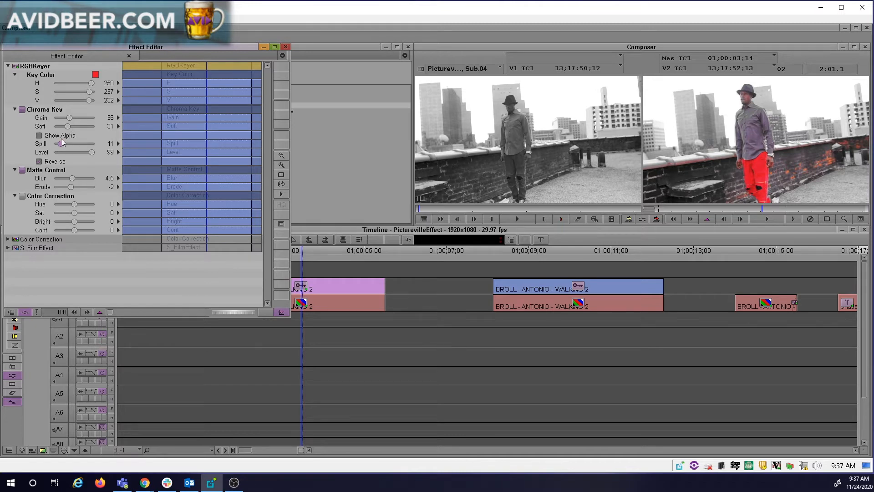
pyautogui.moveTo(69, 118); pyautogui.dragTo(60, 118)
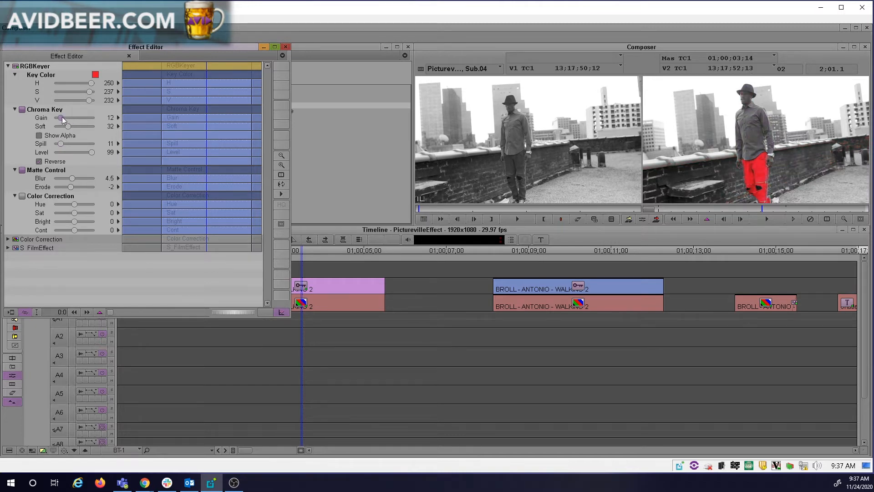
pyautogui.moveTo(63, 117); pyautogui.dragTo(69, 118)
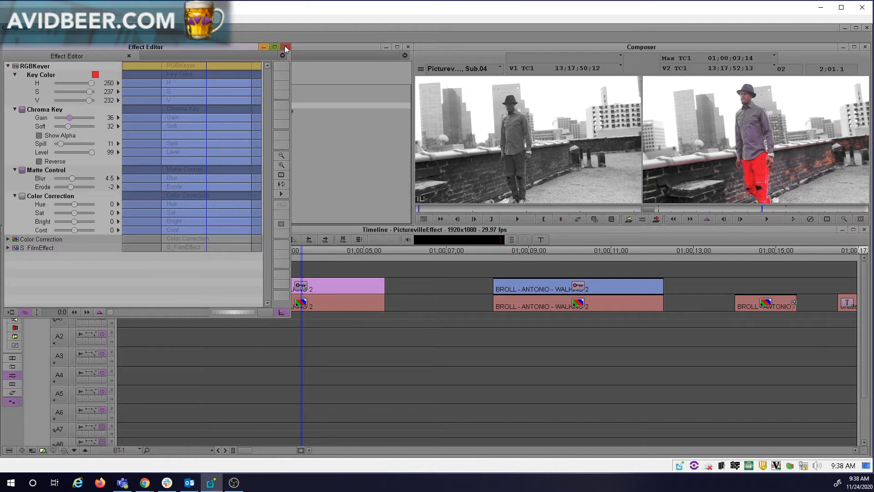
pyautogui.click(286, 47)
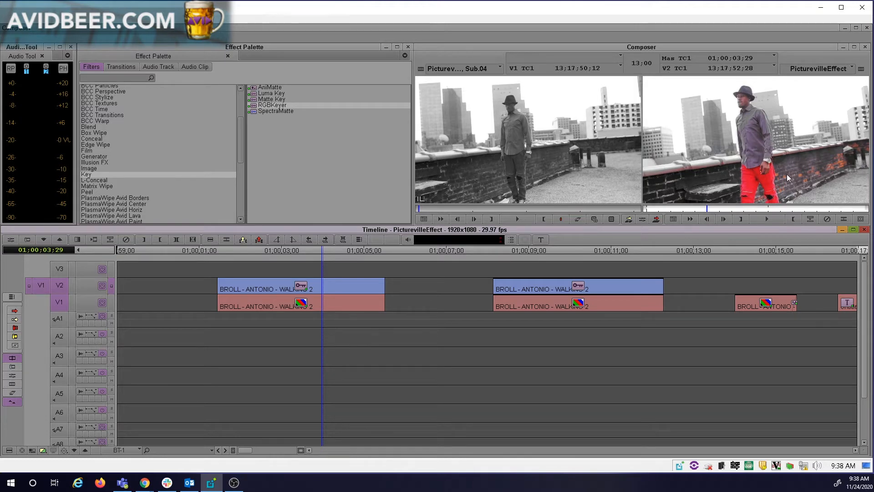
pyautogui.moveTo(774, 194)
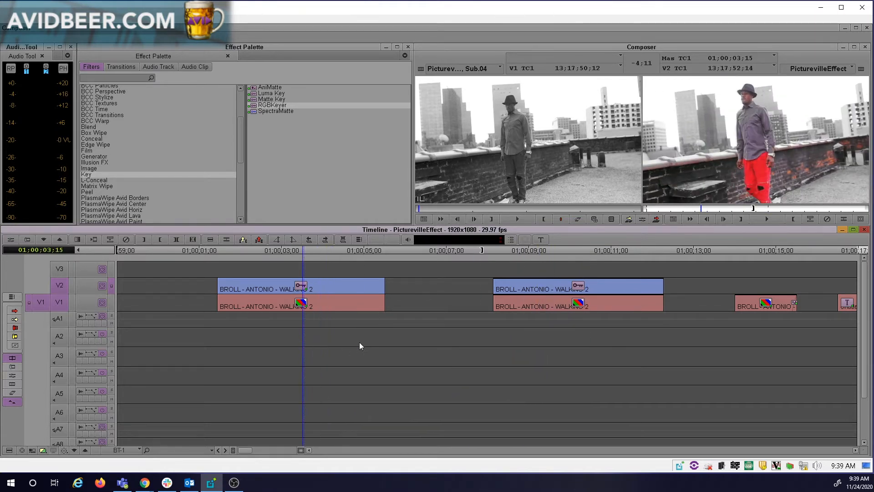
pyautogui.moveTo(373, 345)
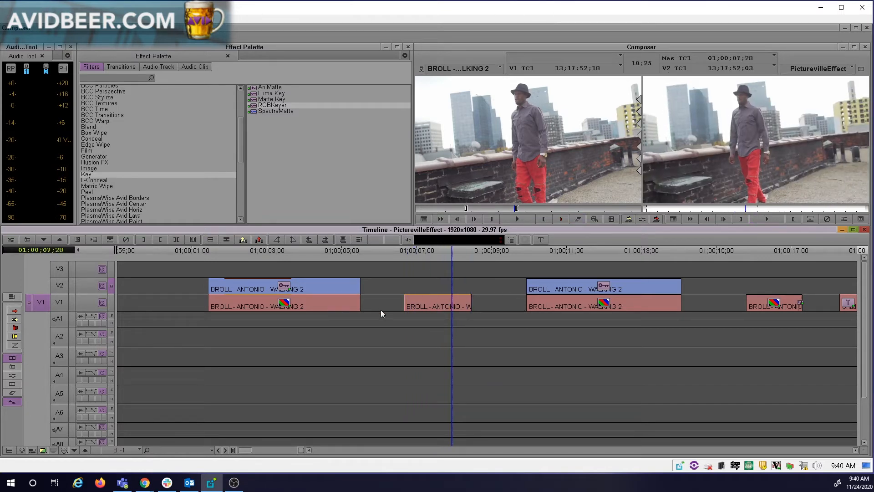
pyautogui.moveTo(301, 333)
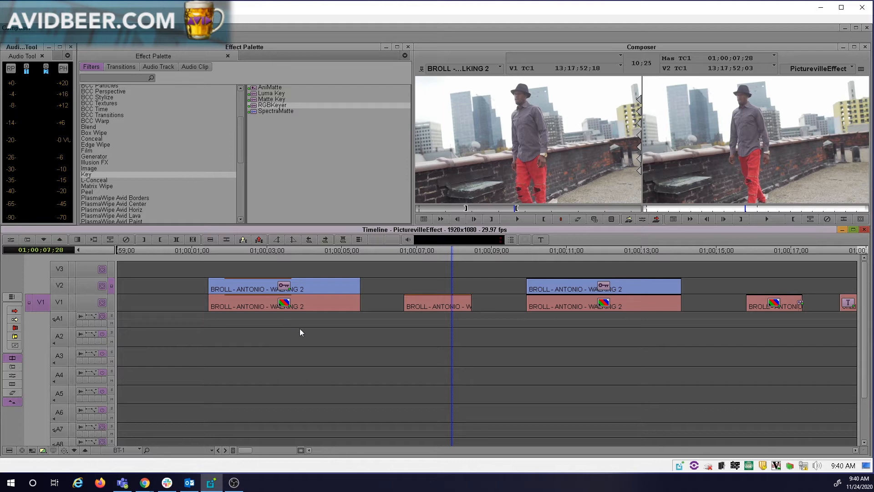
pyautogui.moveTo(466, 341)
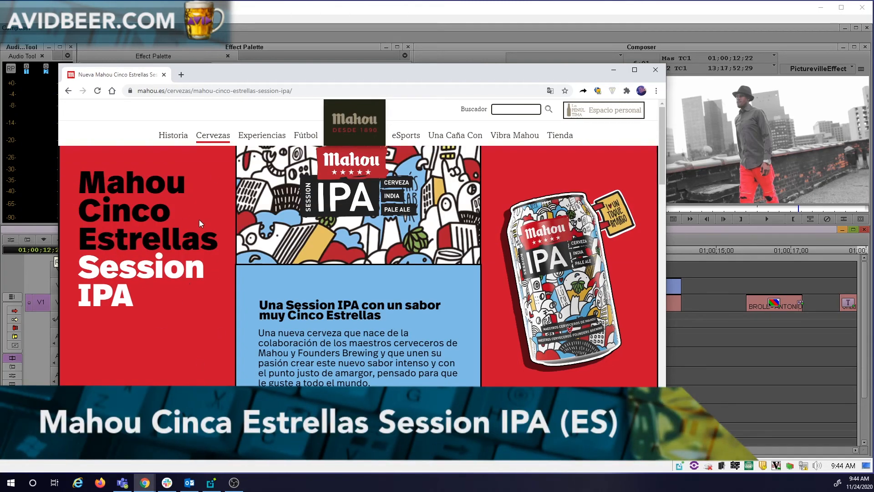
pyautogui.moveTo(176, 277)
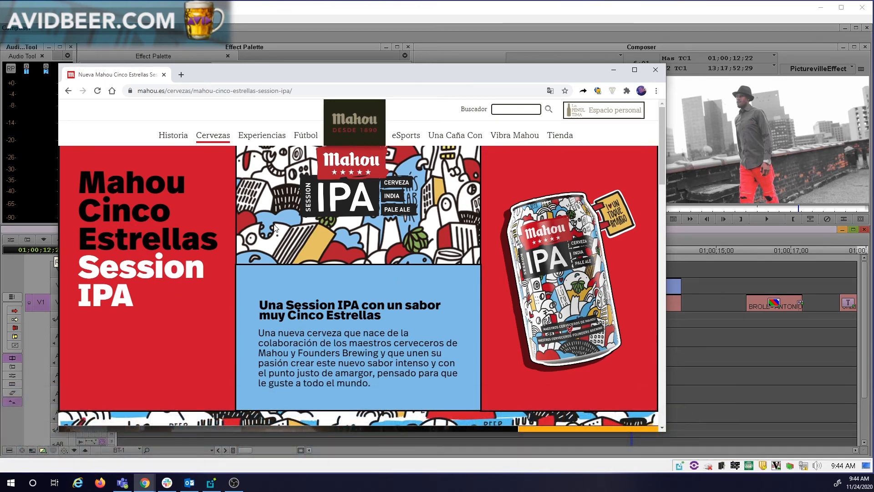
pyautogui.moveTo(333, 231)
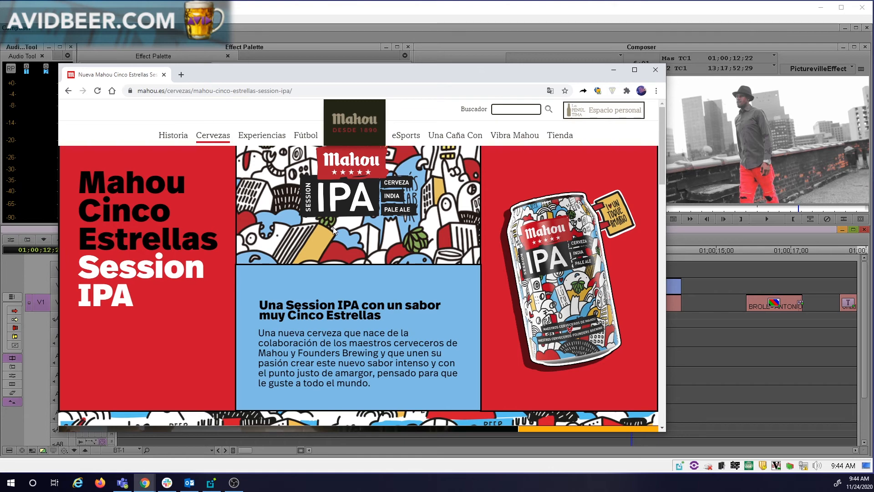